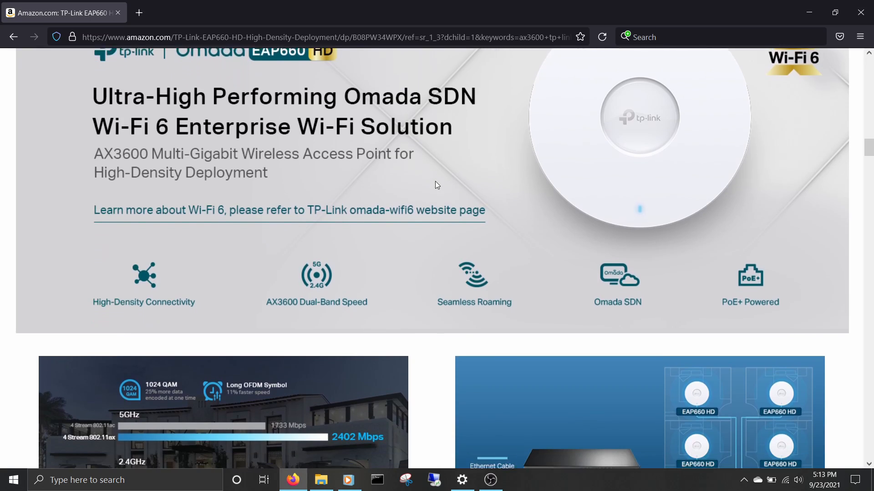
{"action": "scroll", "scroll_direction": "down", "scroll_amount": 3}
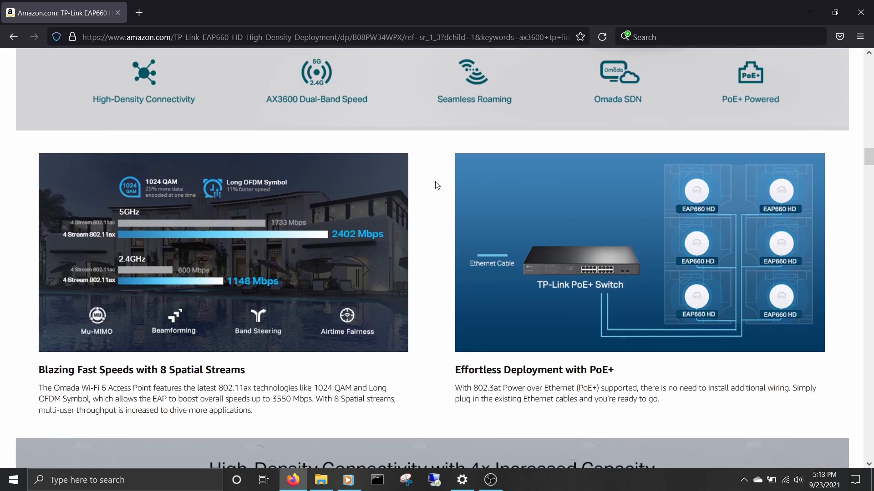
{"action": "scroll", "scroll_direction": "down", "scroll_amount": 3}
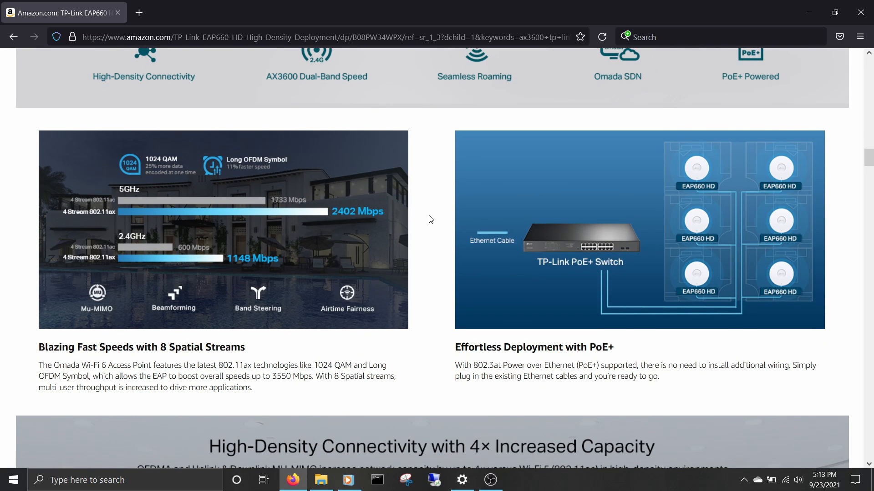
{"action": "scroll", "scroll_direction": "down", "scroll_amount": 3}
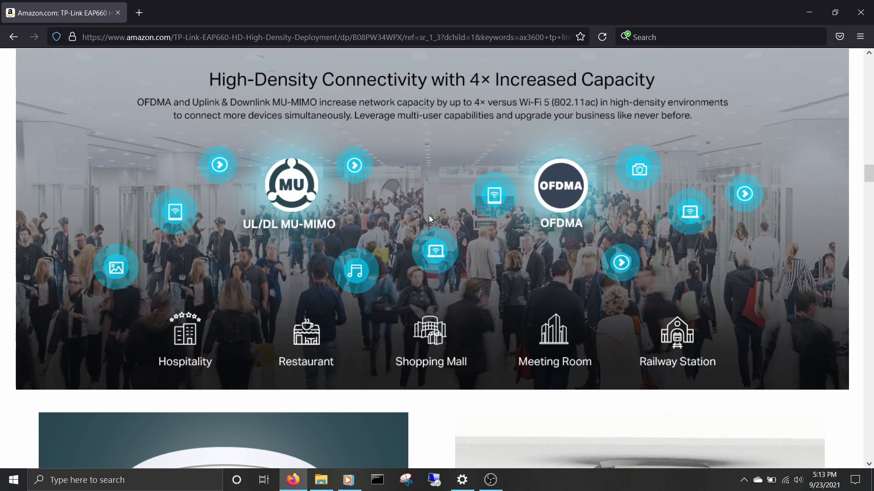
{"action": "scroll", "scroll_direction": "down", "scroll_amount": 3}
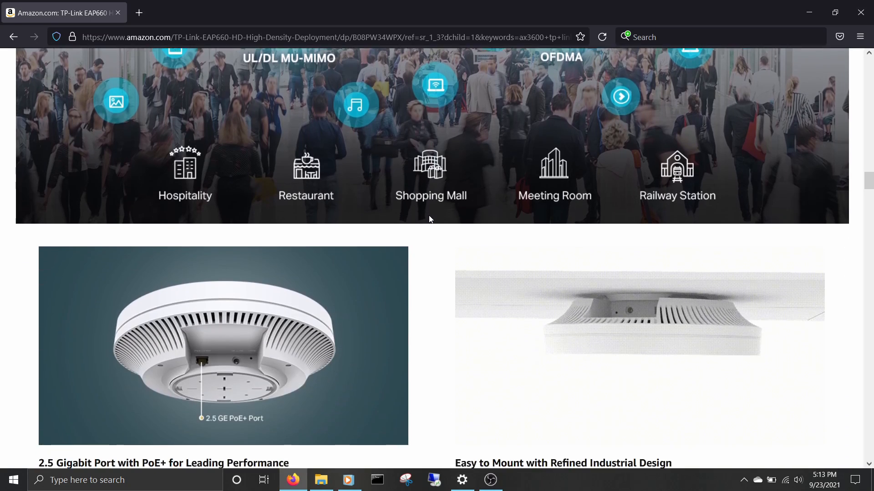
{"action": "scroll", "scroll_direction": "down", "scroll_amount": 3}
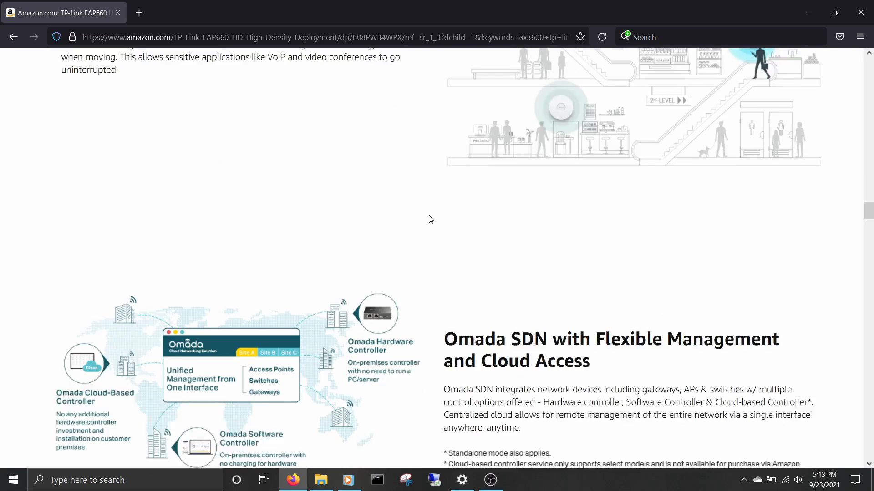
{"action": "scroll", "scroll_direction": "down", "scroll_amount": 3}
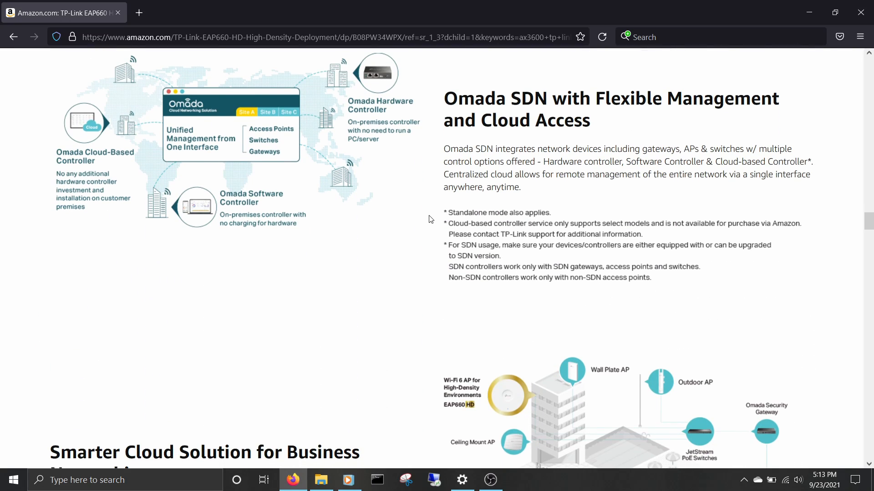
{"action": "scroll", "scroll_direction": "down", "scroll_amount": 3}
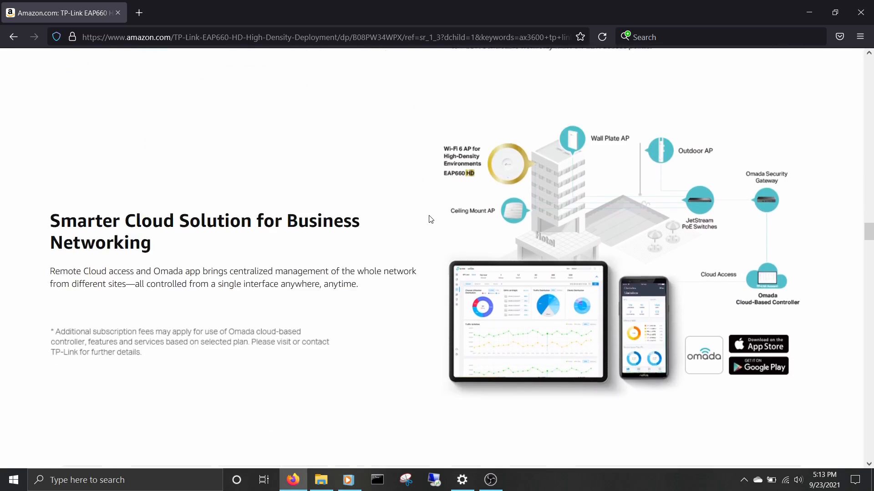